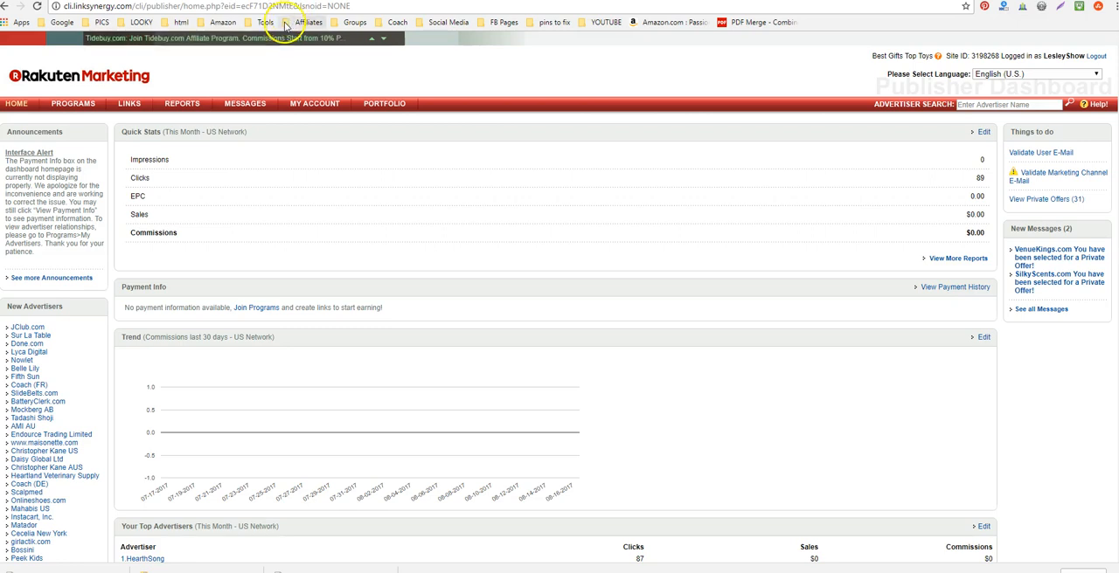
pyautogui.moveTo(458, 24)
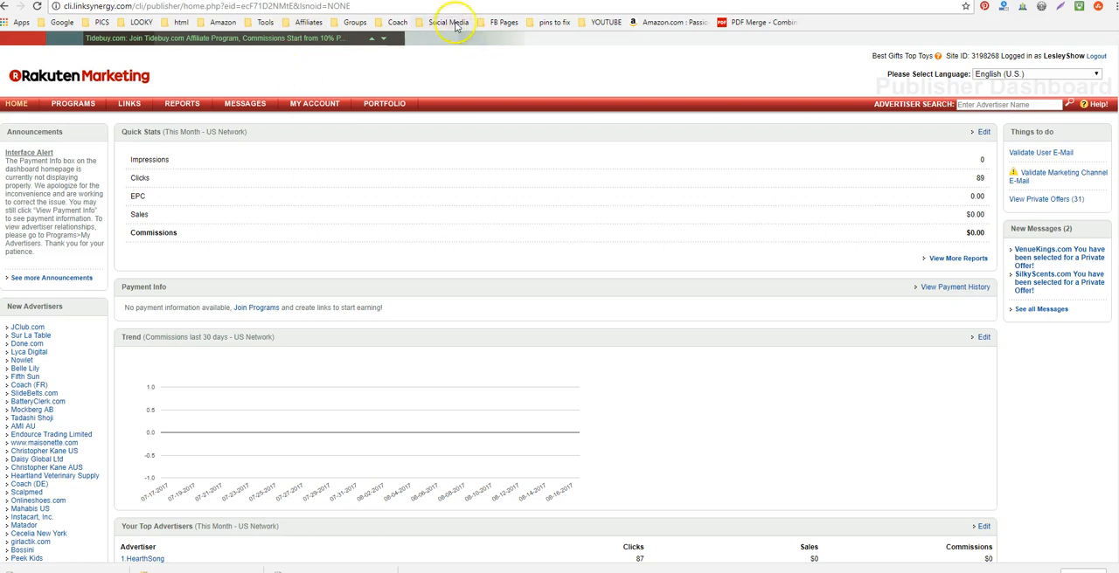
pyautogui.moveTo(343, 91)
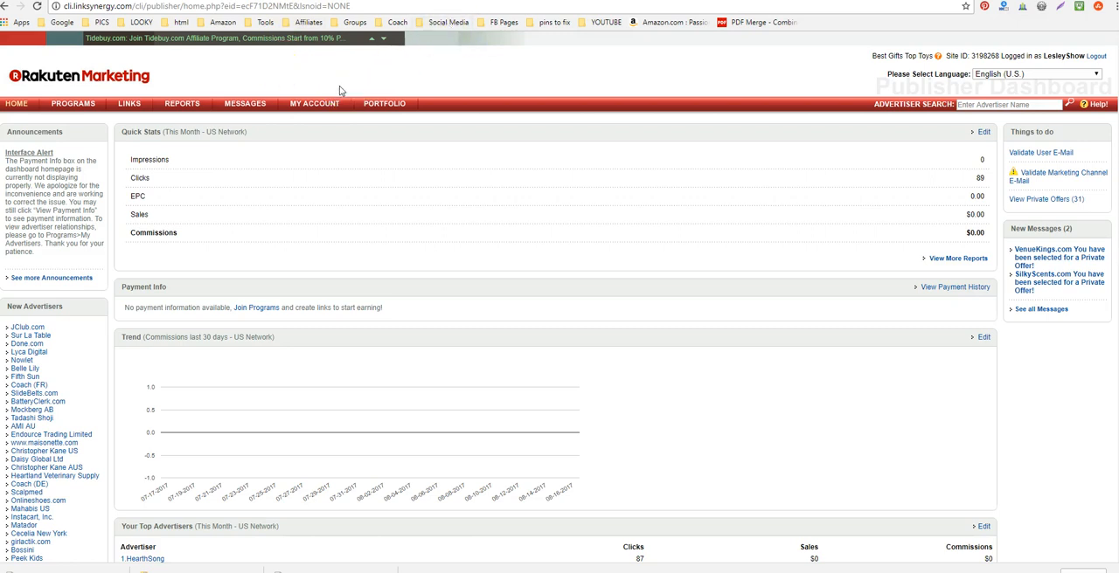
pyautogui.moveTo(280, 105)
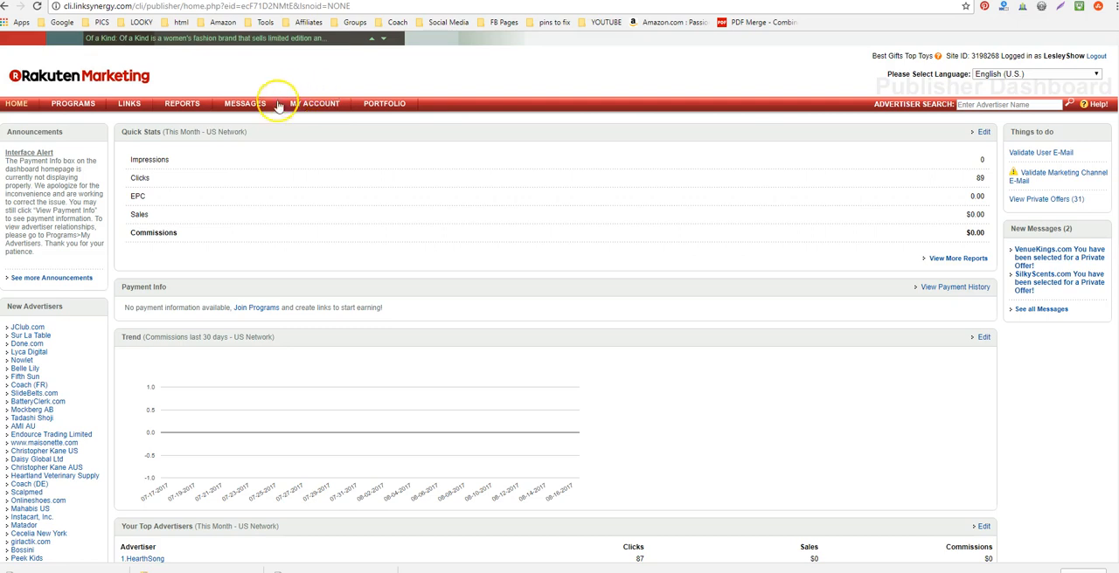
# Expand the Links menu on the publisher dashboard to reveal the link-building tools
pyautogui.click(129, 105)
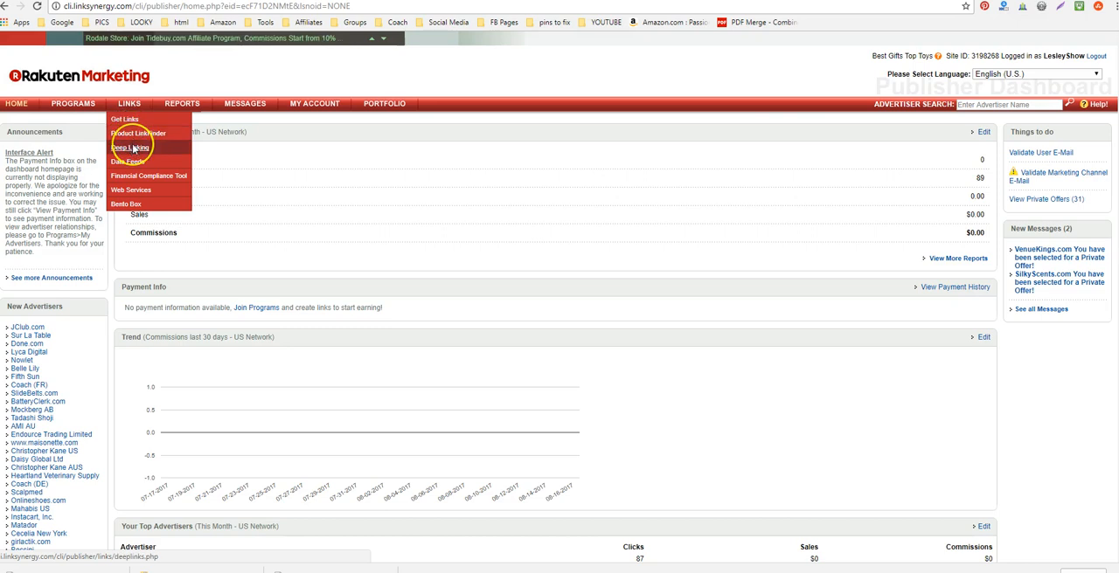
# In Deep Linking, choose Wal-Mart.com USA, LLC as advertiser and browse Walmart's site
pyautogui.click(126, 147)
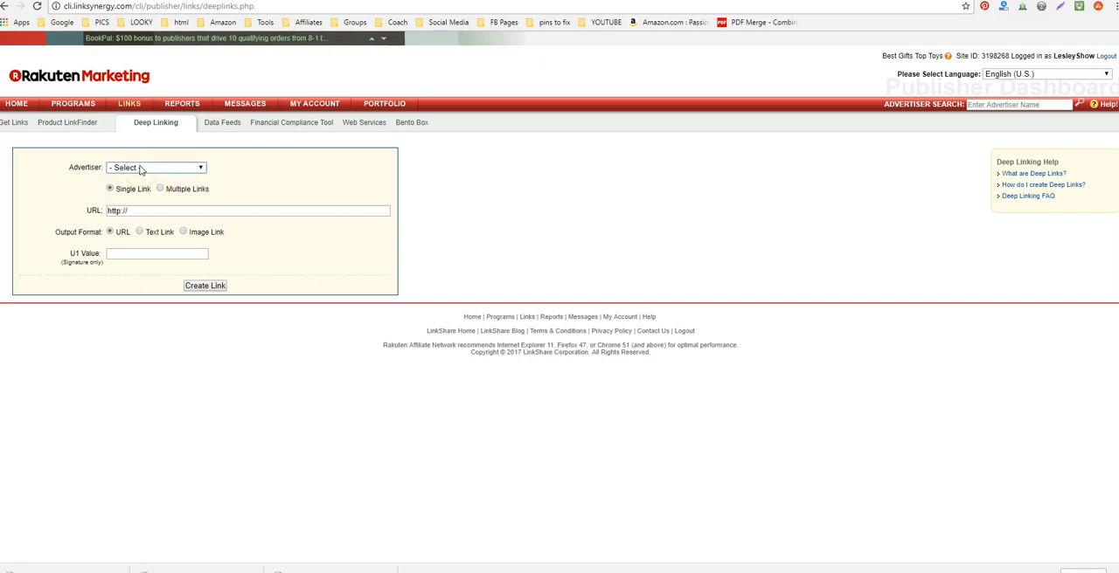
pyautogui.click(155, 167)
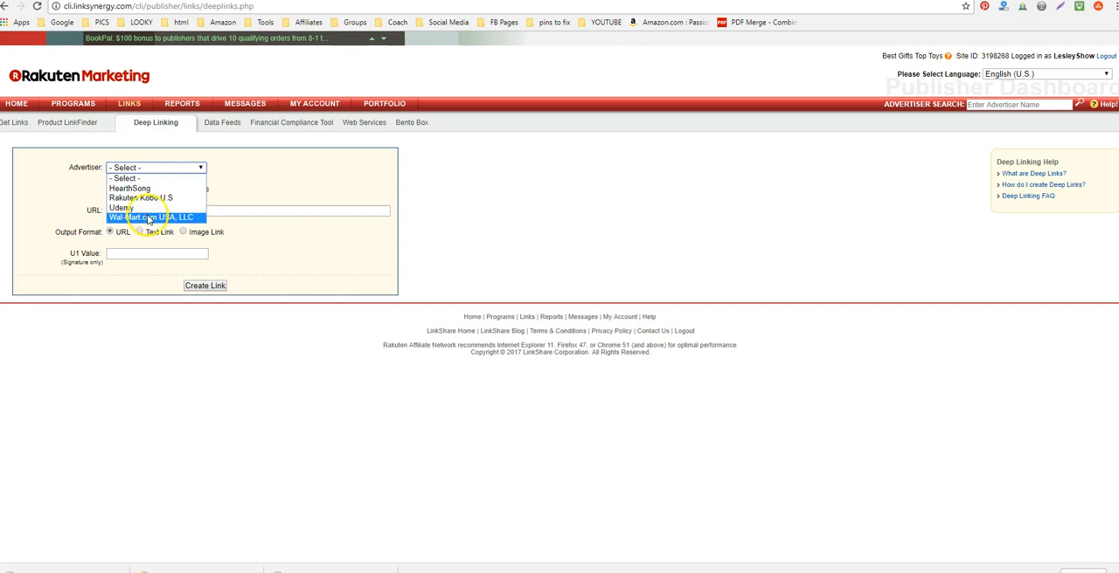
pyautogui.click(152, 216)
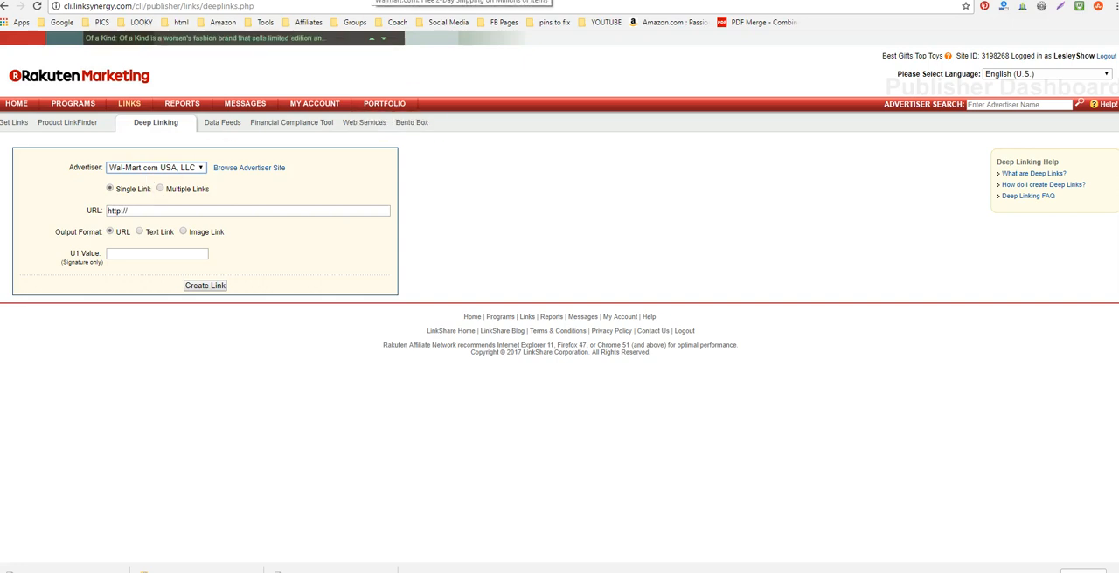
pyautogui.click(249, 168)
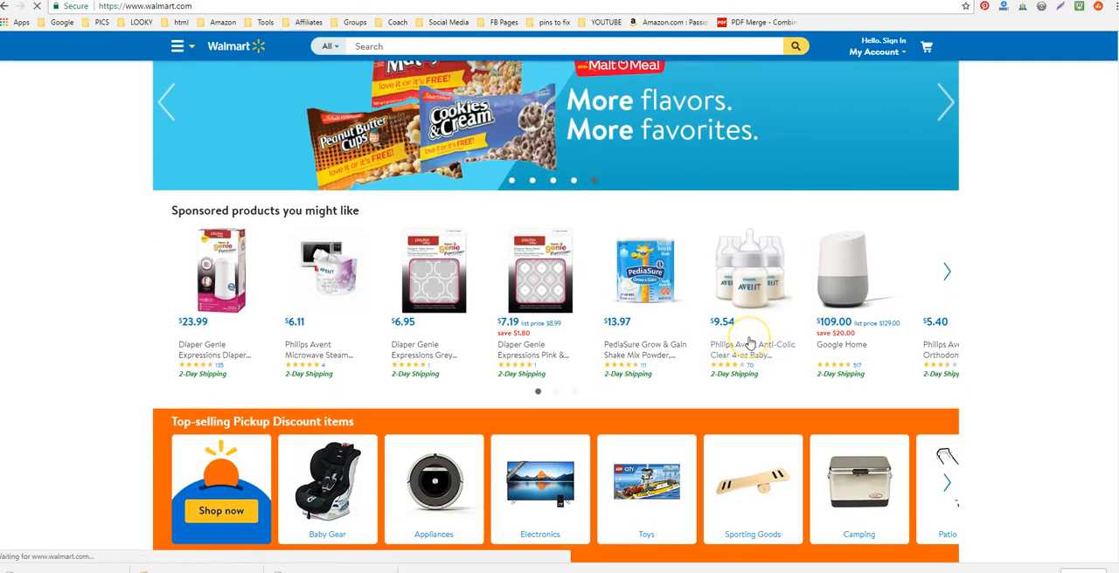
pyautogui.click(752, 276)
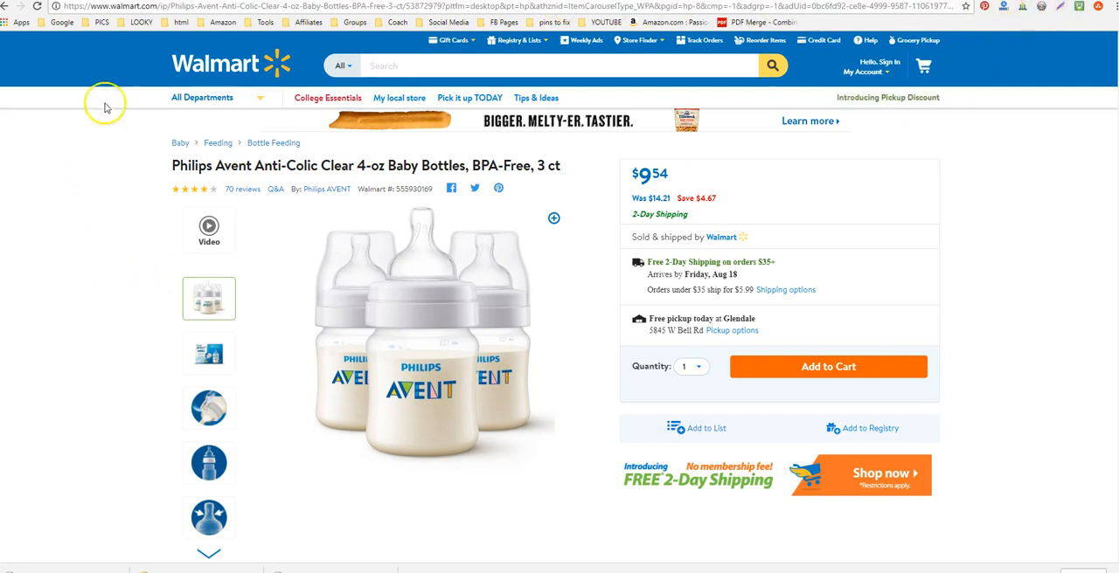
pyautogui.moveTo(98, 28)
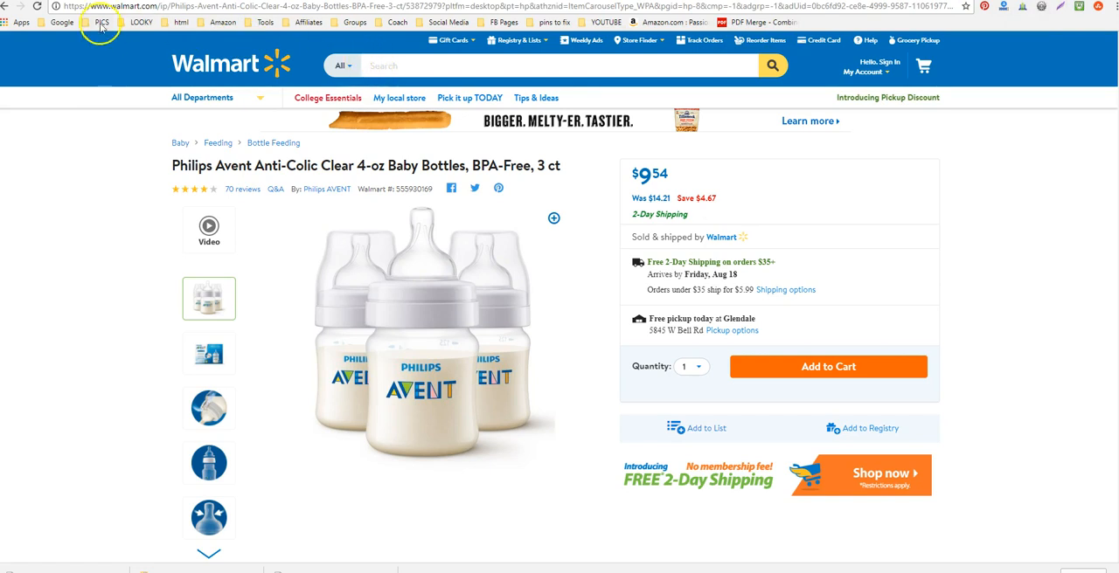
pyautogui.moveTo(423, 292)
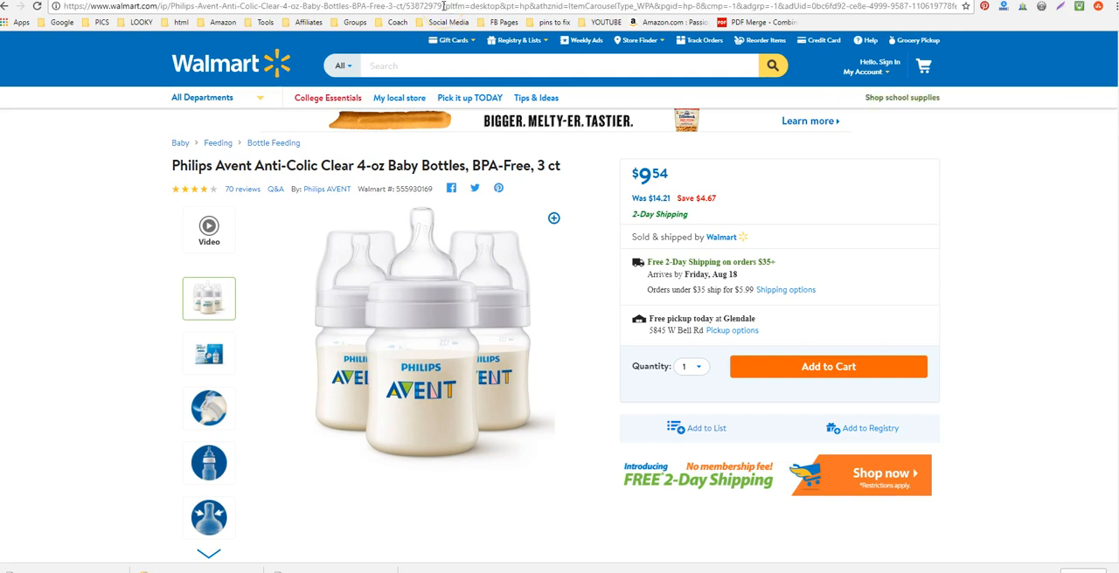
pyautogui.moveTo(98, 24)
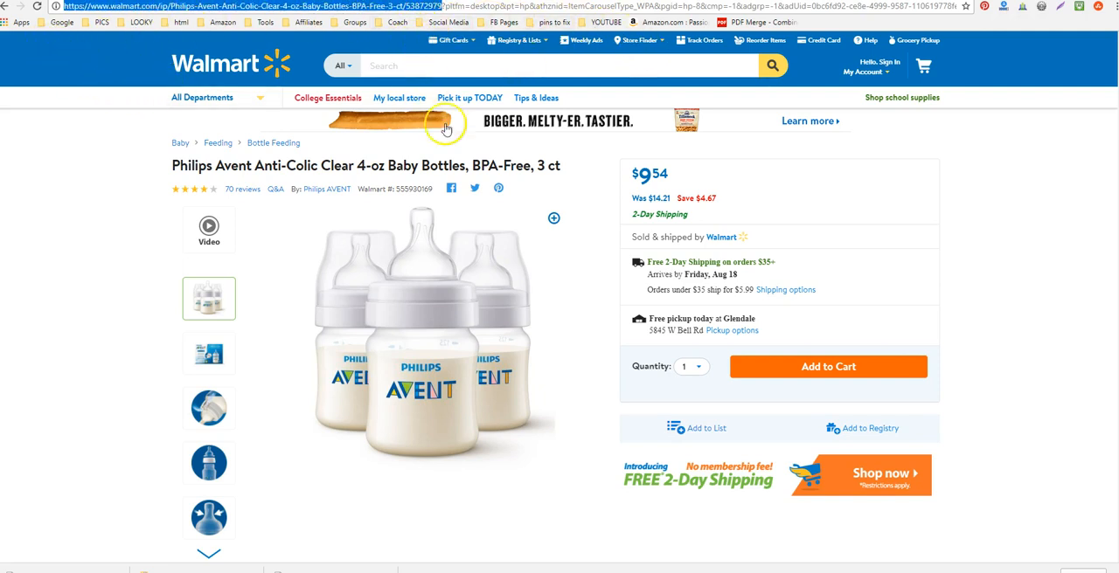
pyautogui.moveTo(430, 105)
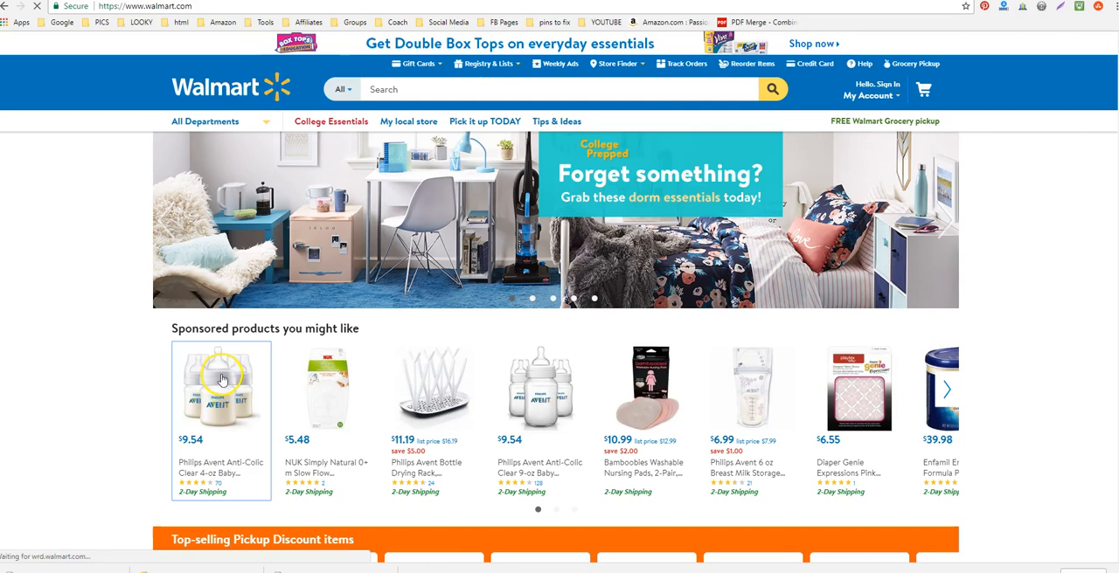
# Load the Philips Avent Anti-Colic 4-oz Baby Bottles page and copy its address
pyautogui.click(222, 381)
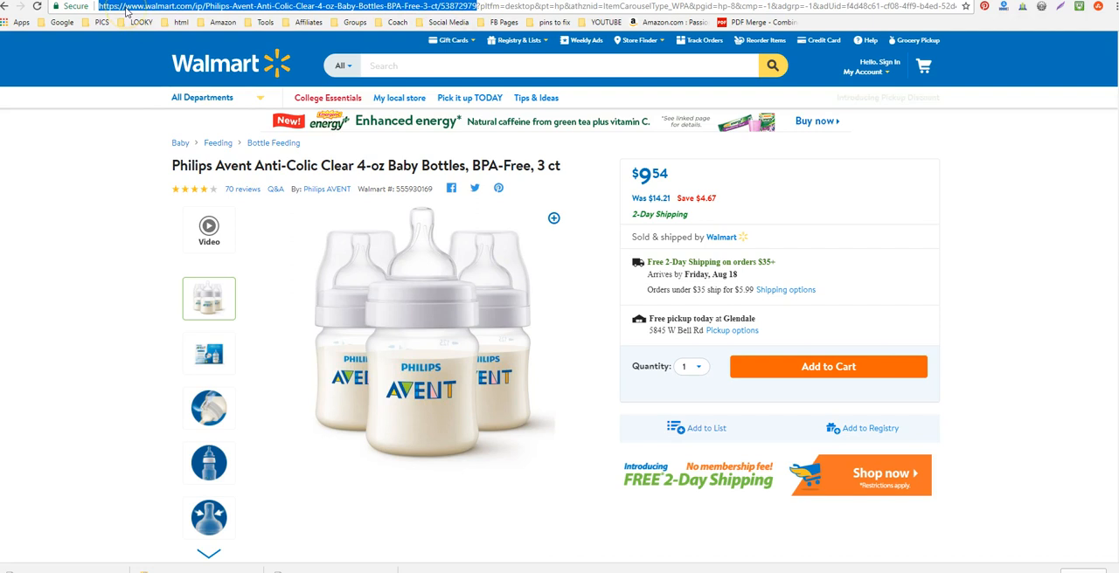
pyautogui.rightClick(136, 7)
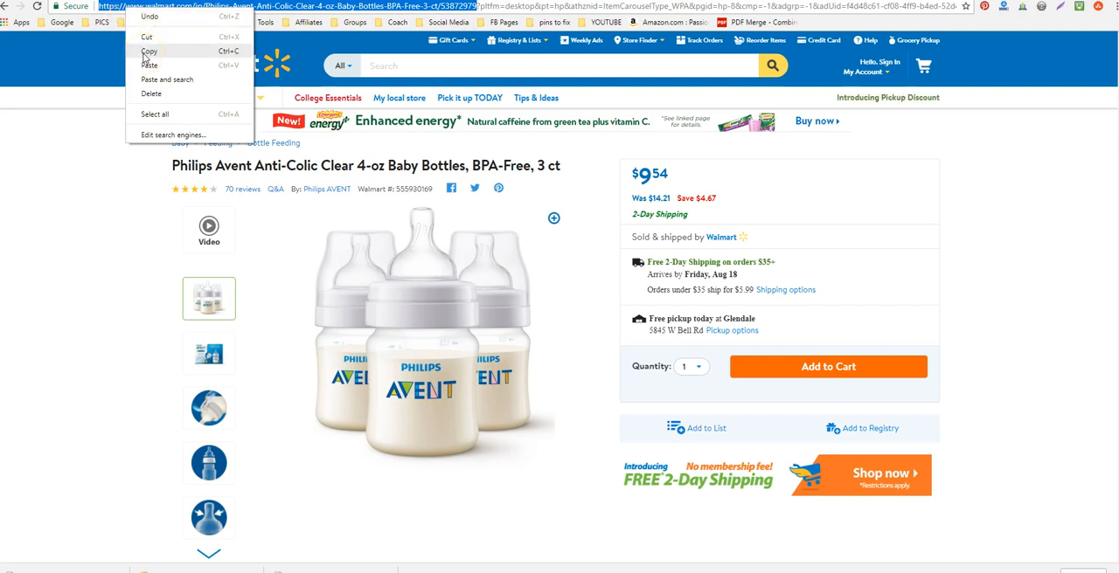
pyautogui.click(146, 56)
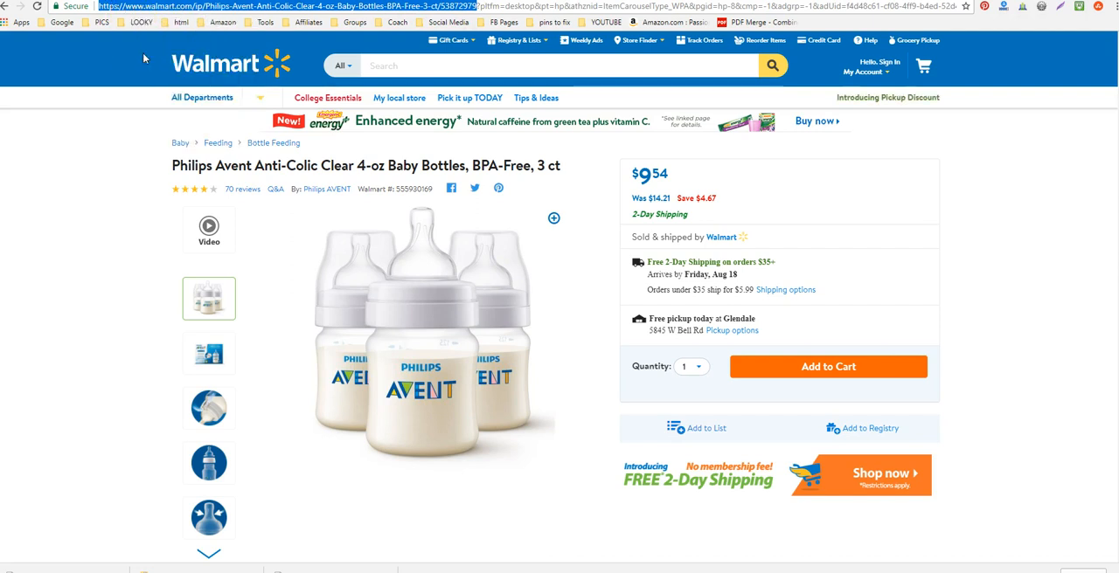
pyautogui.moveTo(346, 283)
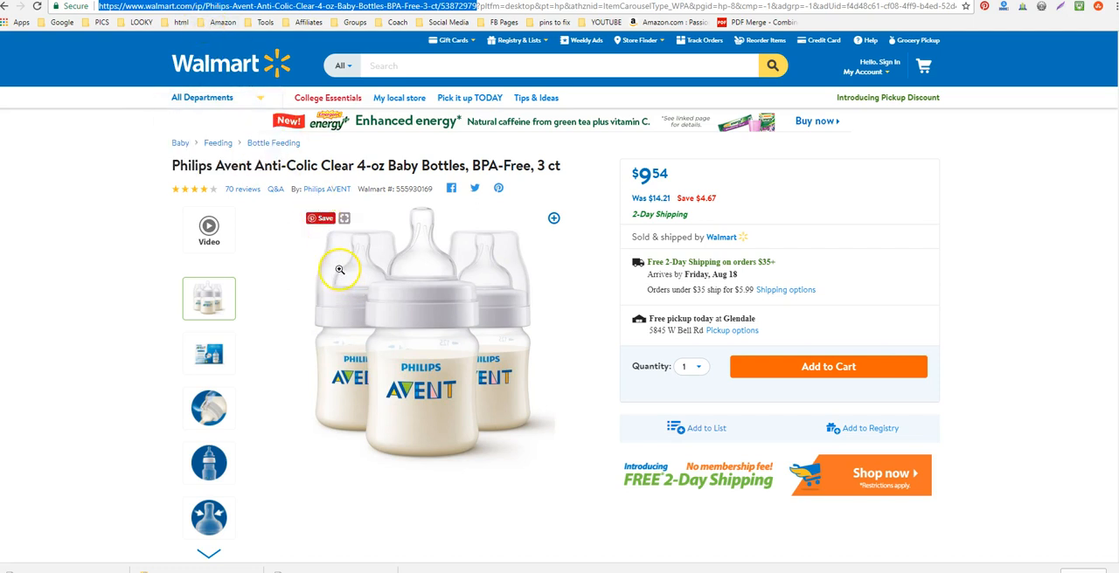
pyautogui.moveTo(339, 265)
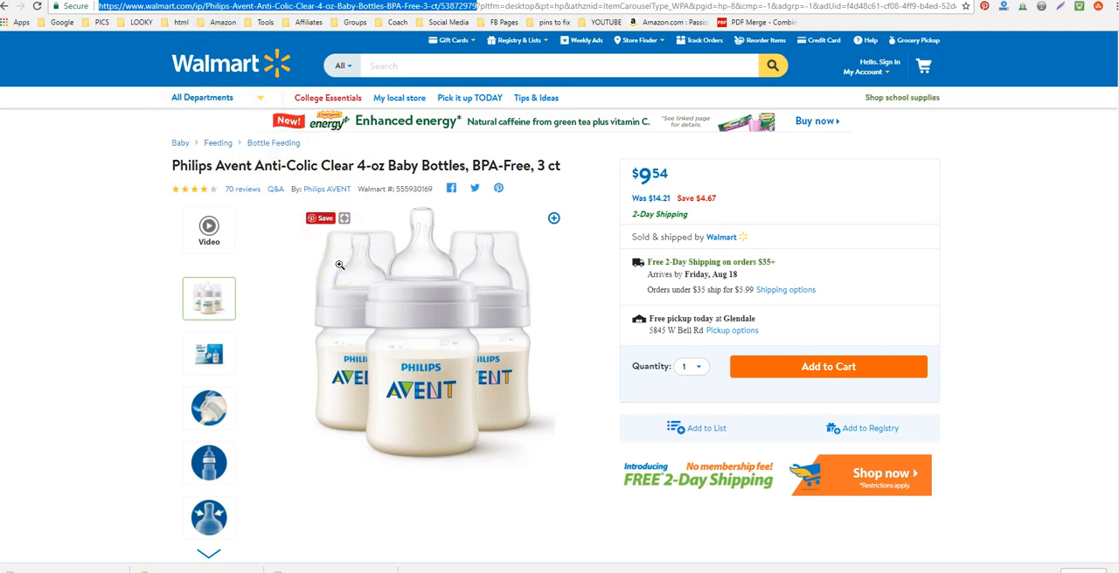
pyautogui.moveTo(320, 192)
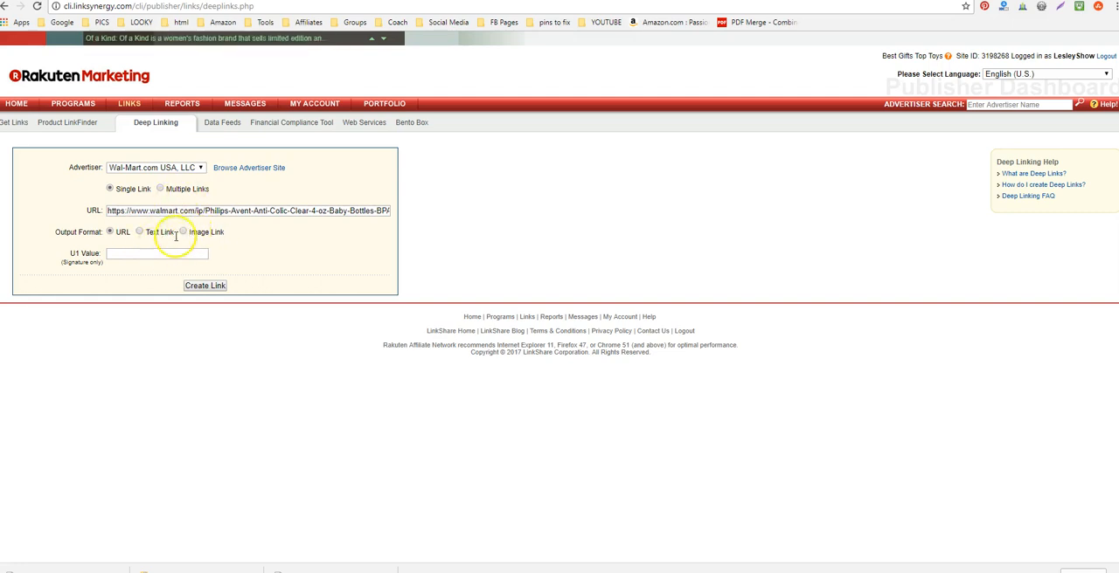
# Create the Walmart deep link with URL output and select the generated link for copying
pyautogui.click(129, 103)
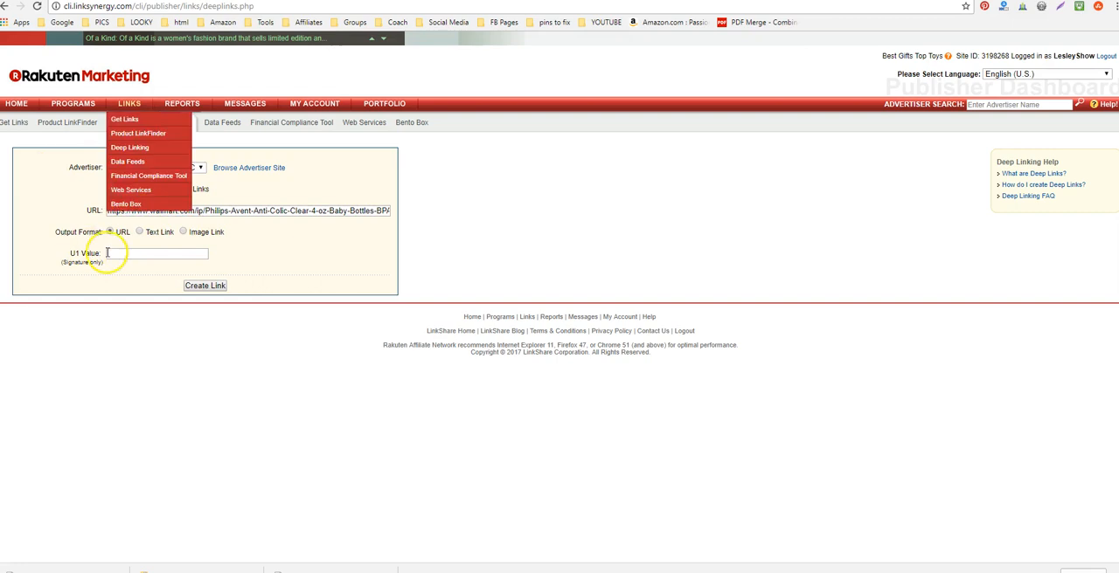
pyautogui.click(129, 146)
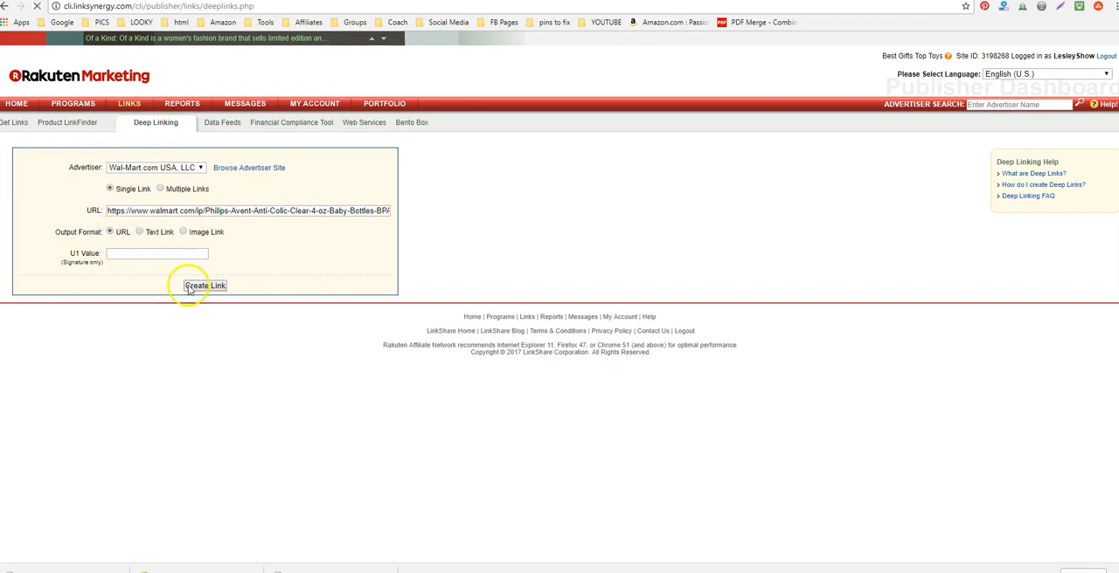
pyautogui.click(204, 287)
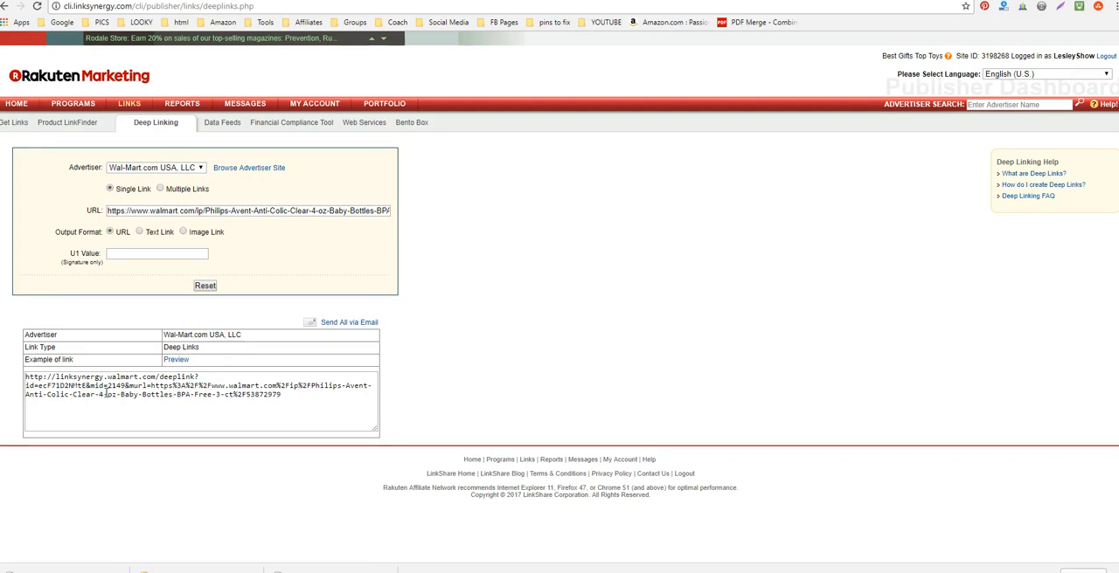
pyautogui.tripleClick(175, 395)
pyautogui.write('t')
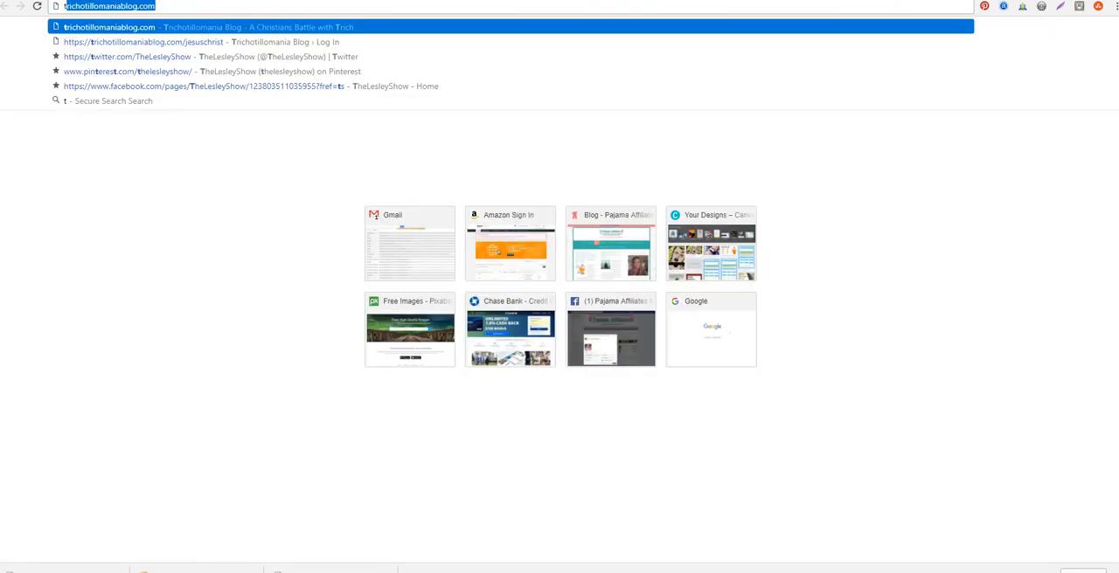
# Start a new post on the trichotillomania blog reading 'This is the text I want to use'
pyautogui.click(644, 215)
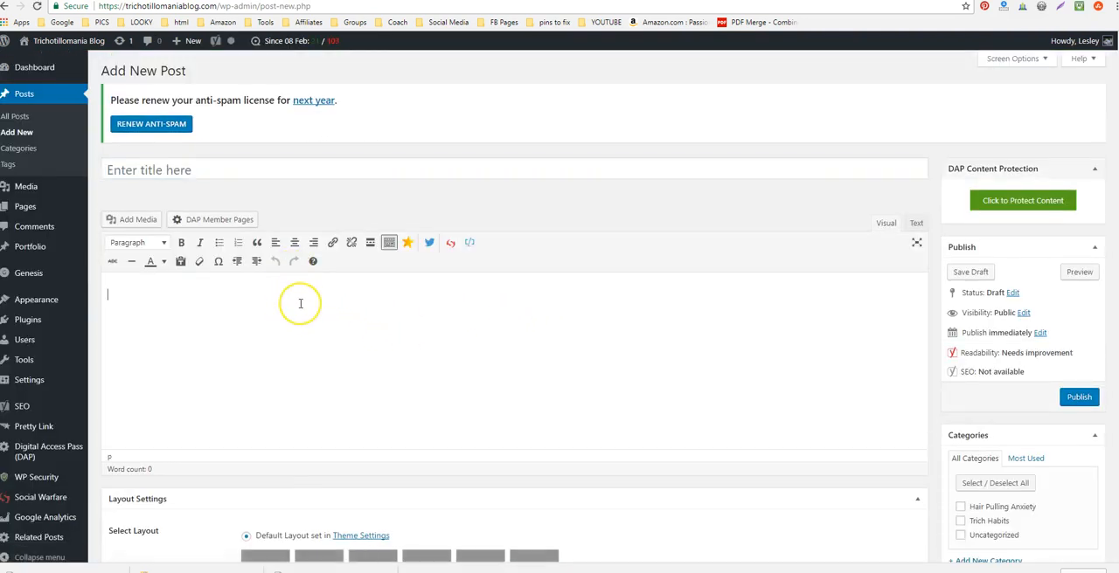
pyautogui.write('This is the')
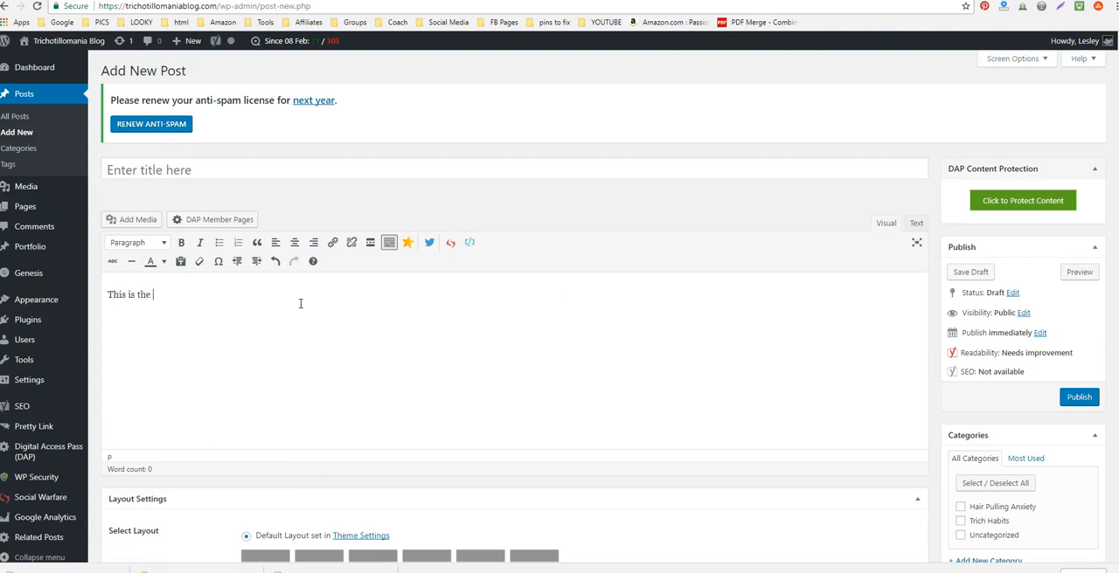
pyautogui.write('text I want to u')
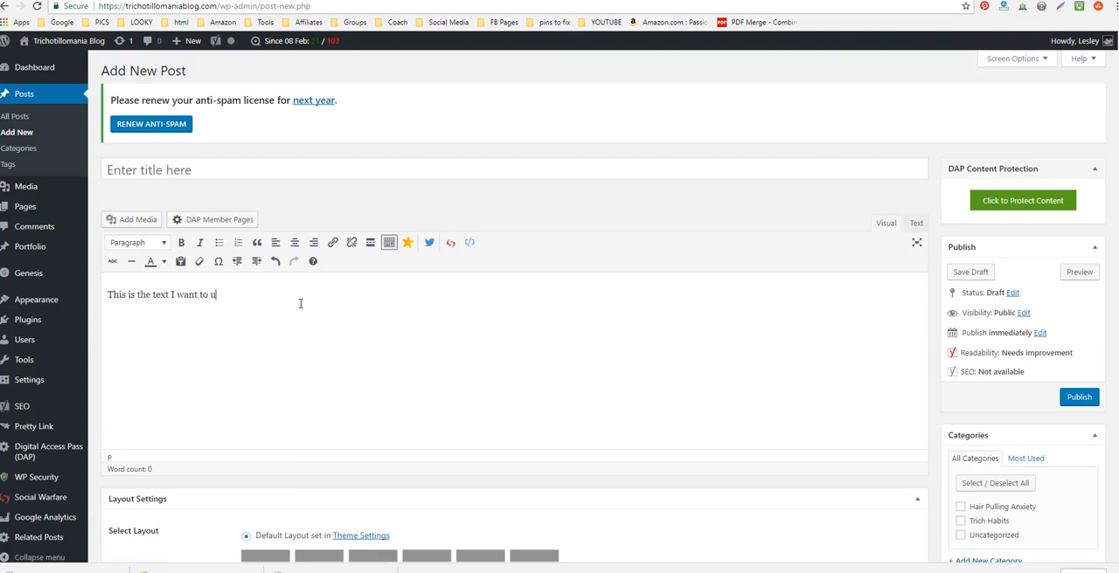
pyautogui.write('se')
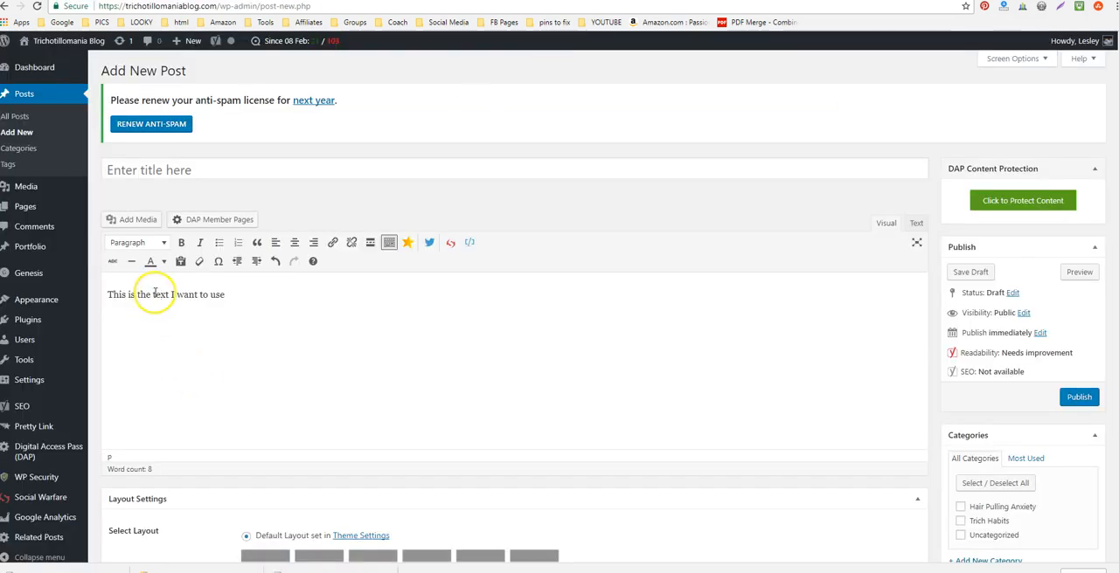
# Link the words 'text I want to use' to the pasted Walmart deep link
pyautogui.moveTo(153, 293); pyautogui.dragTo(223, 294)
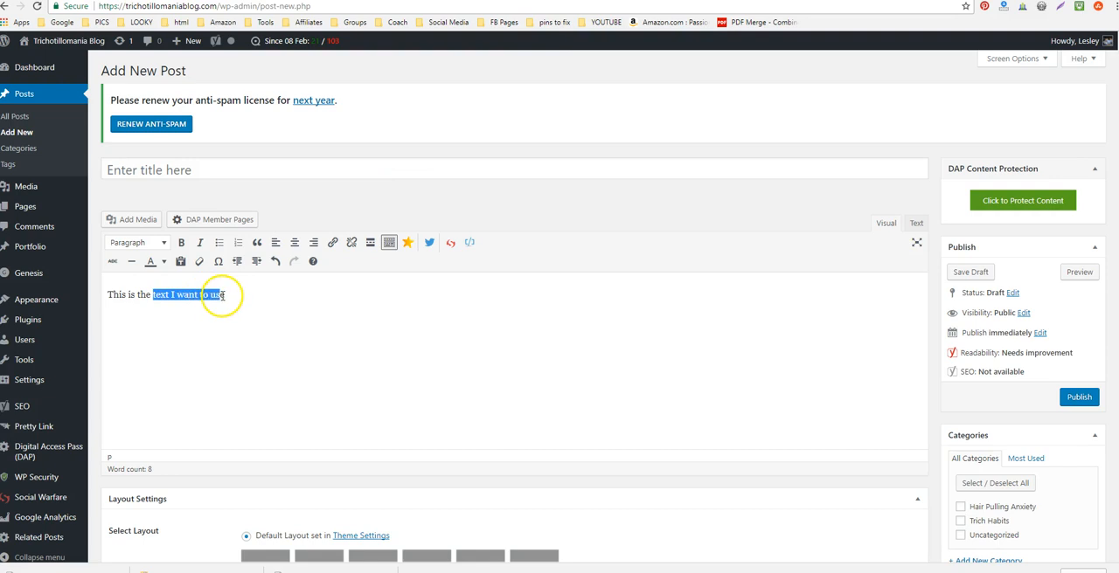
pyautogui.click(332, 241)
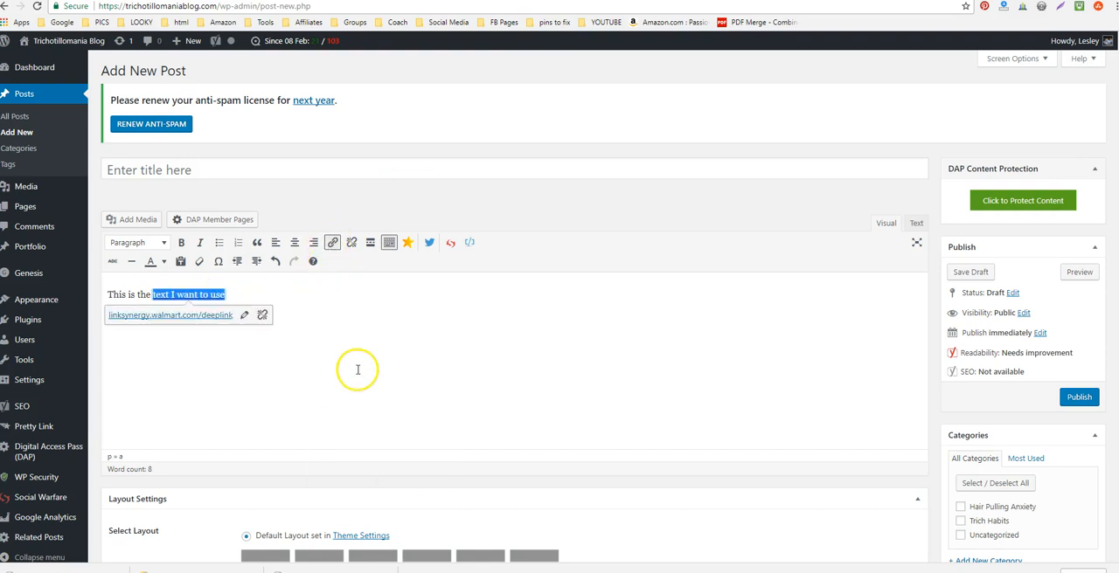
pyautogui.moveTo(951, 323)
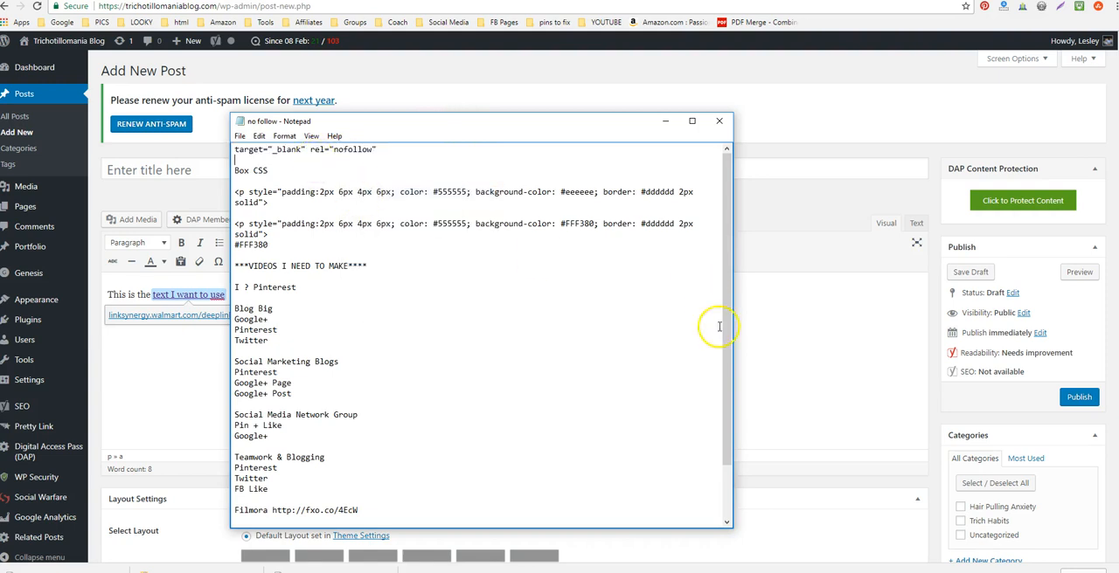
# Add target="_blank" rel="nofollow" to the link's anchor tag in the post HTML
pyautogui.click(718, 120)
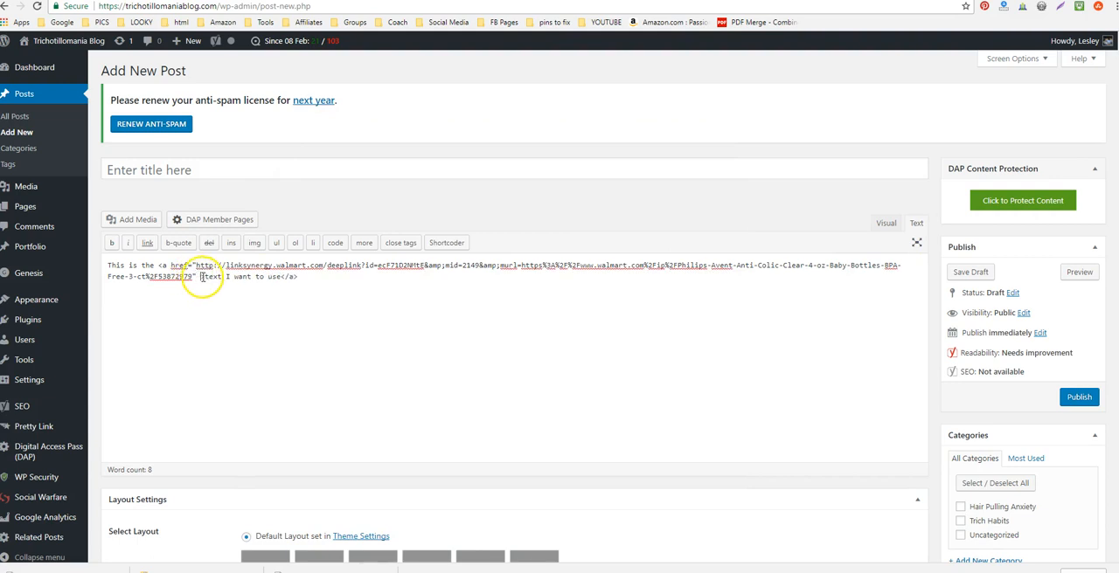
pyautogui.write('target="_blank" rel="nofollow"')
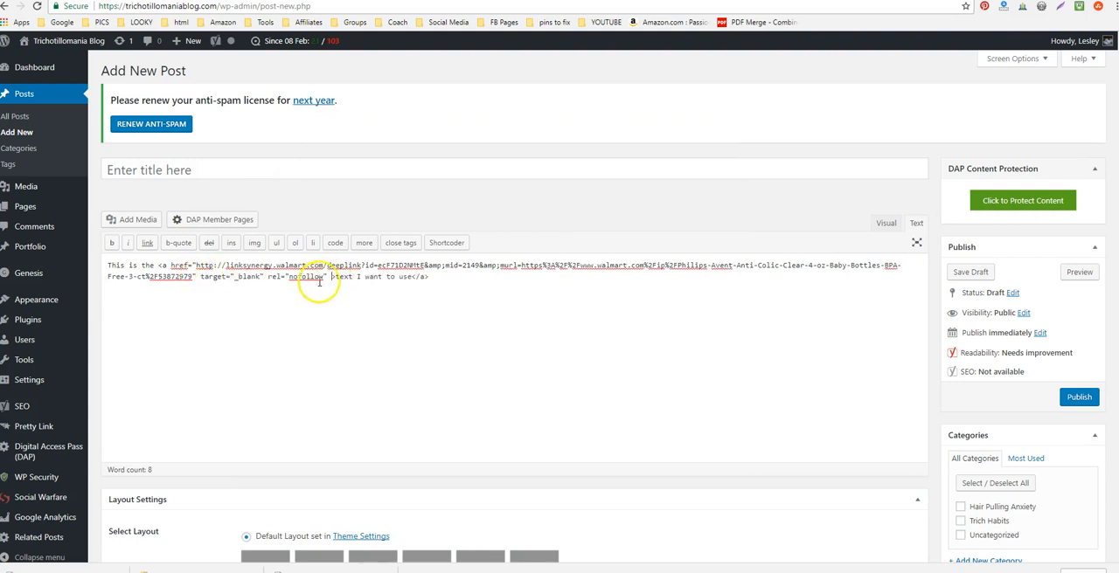
pyautogui.click(884, 224)
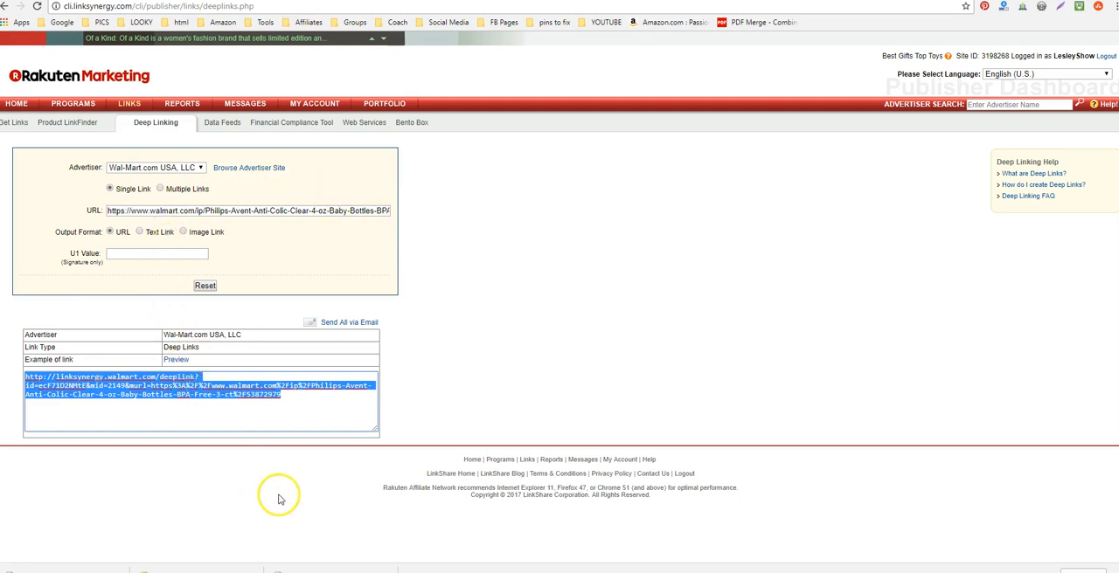
pyautogui.moveTo(307, 468)
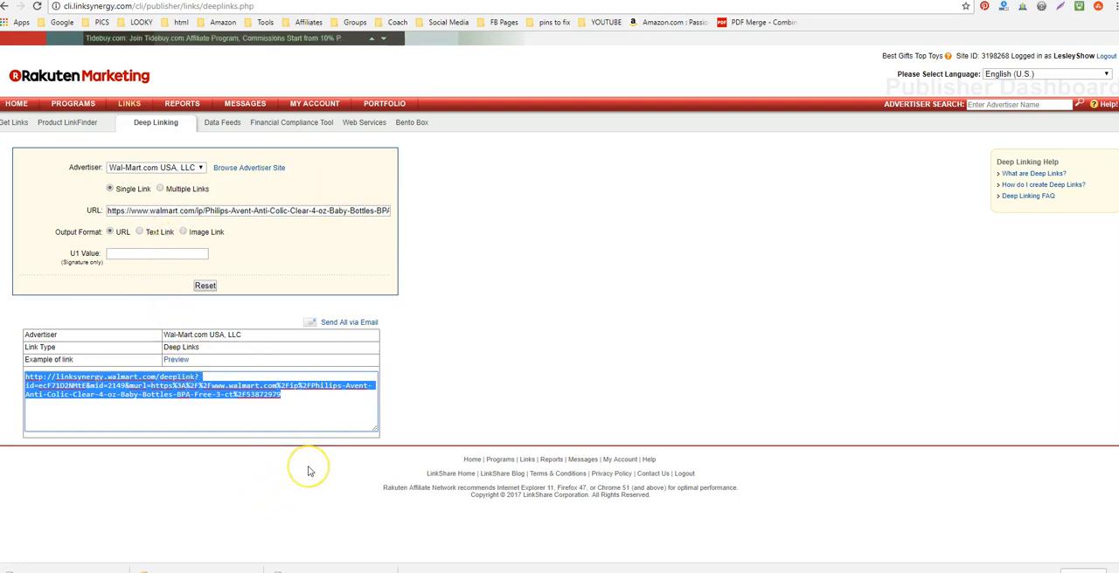